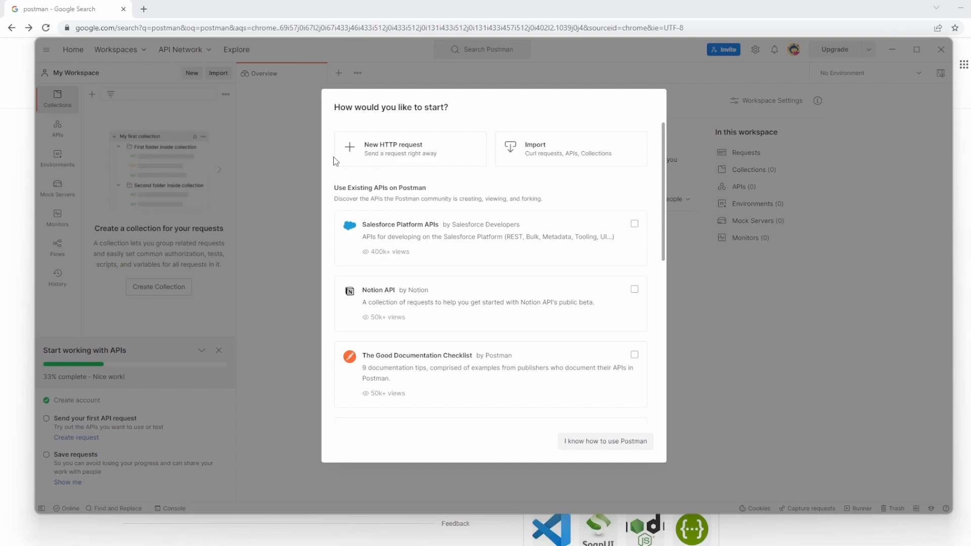
mouse_move(341, 157)
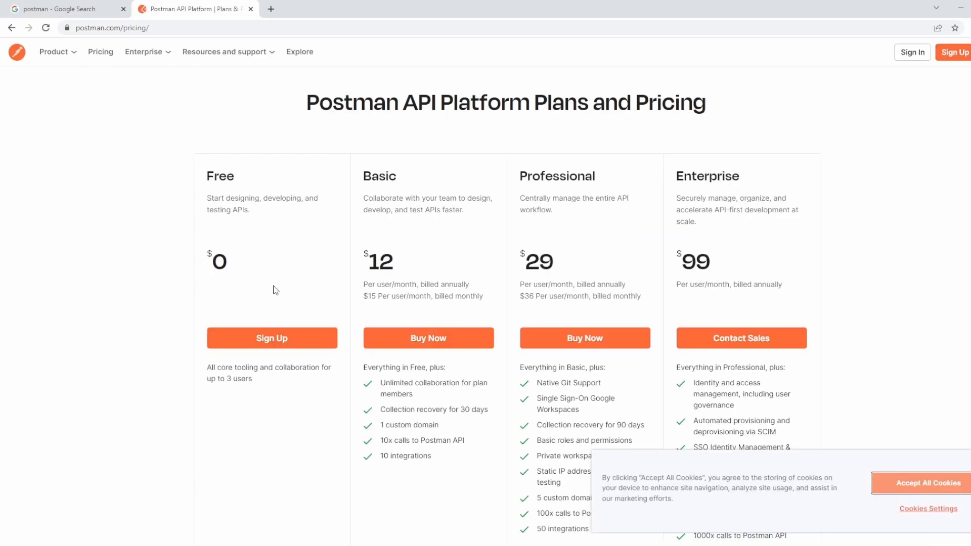
mouse_move(213, 180)
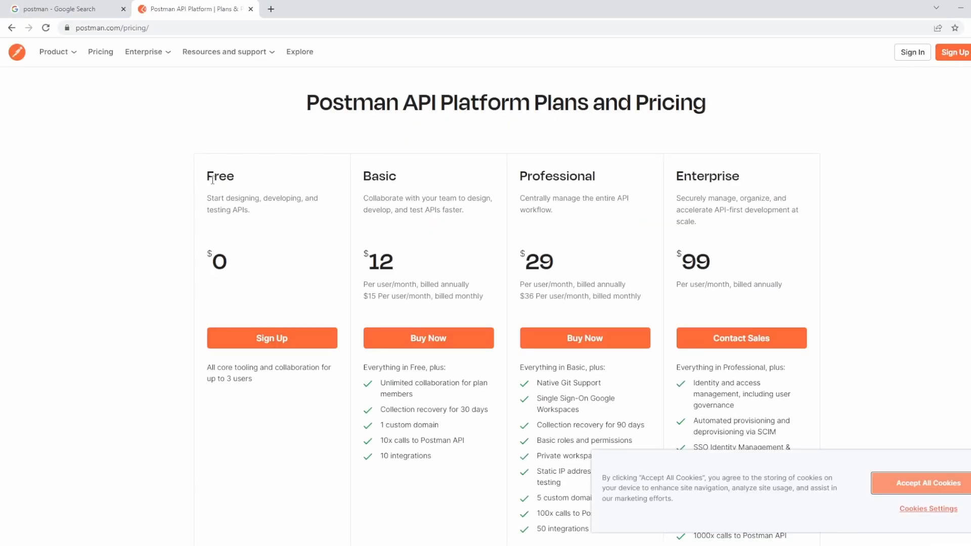
Highlight the Free plan description, then return to the 'postman' Google results.
drag(207, 176, 251, 209)
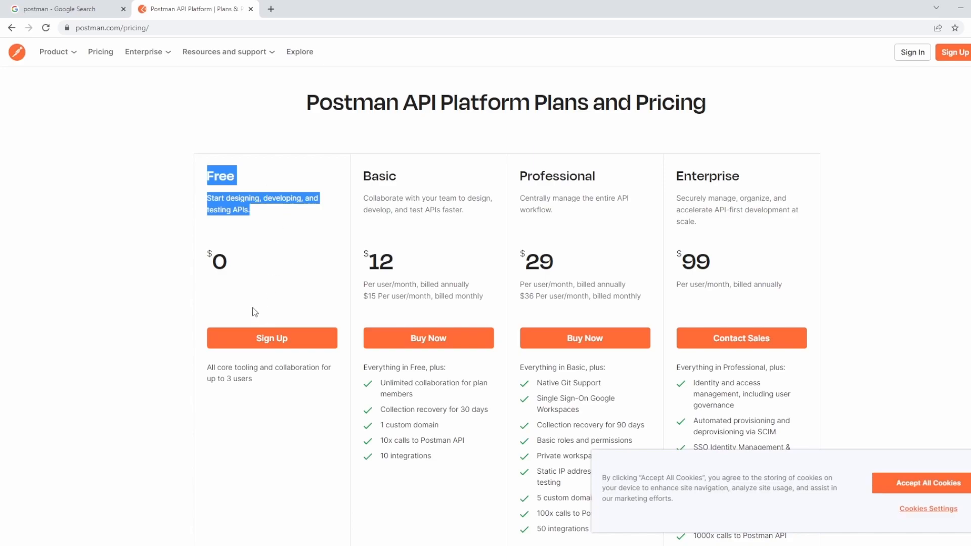
mouse_move(207, 223)
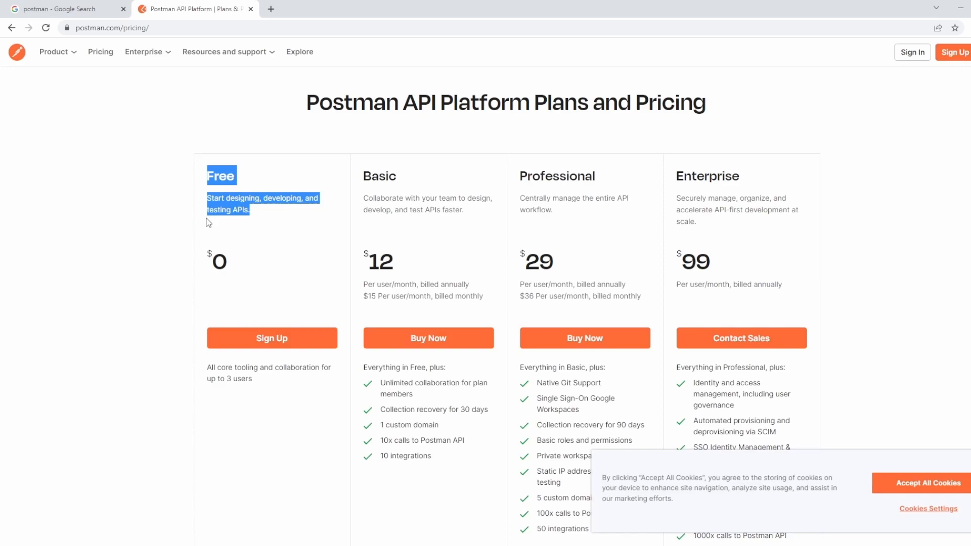
mouse_move(283, 215)
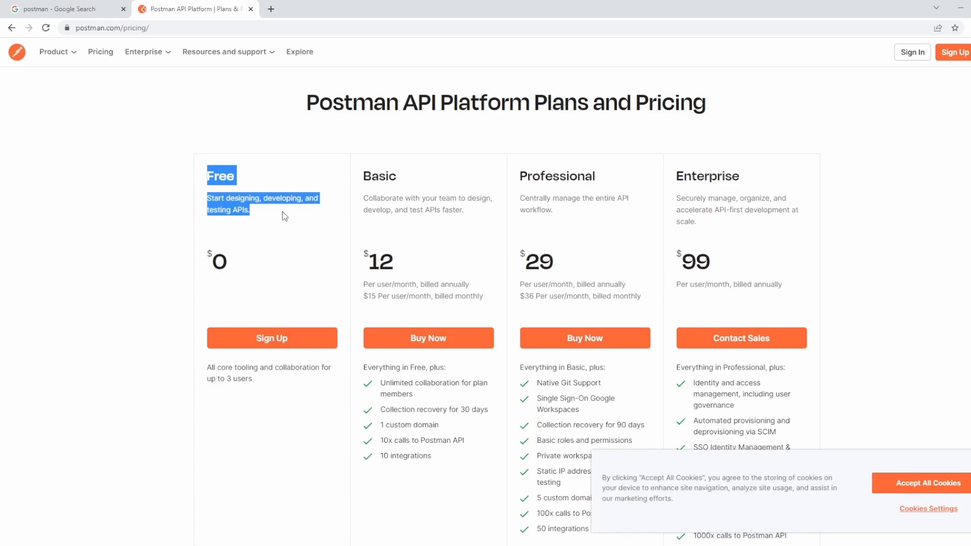
mouse_move(279, 234)
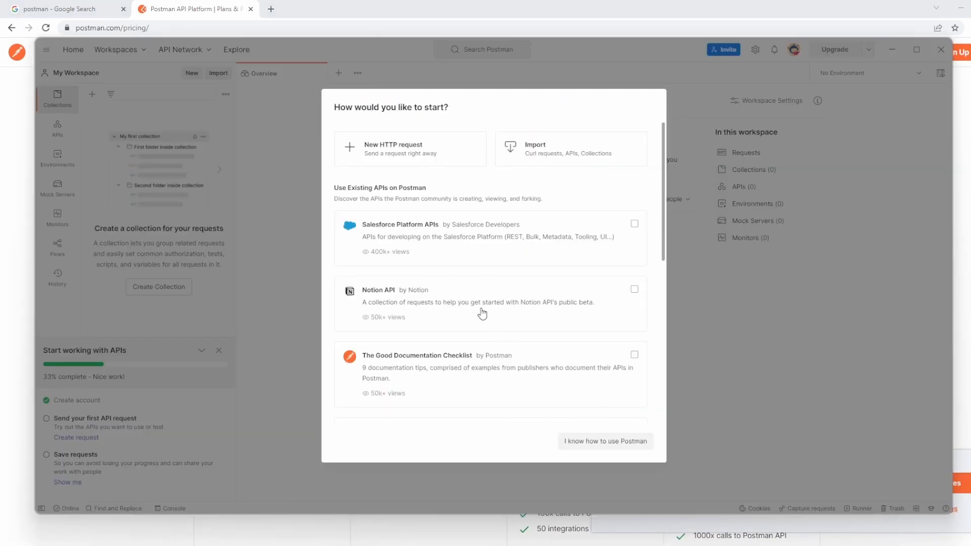
mouse_move(59, 9)
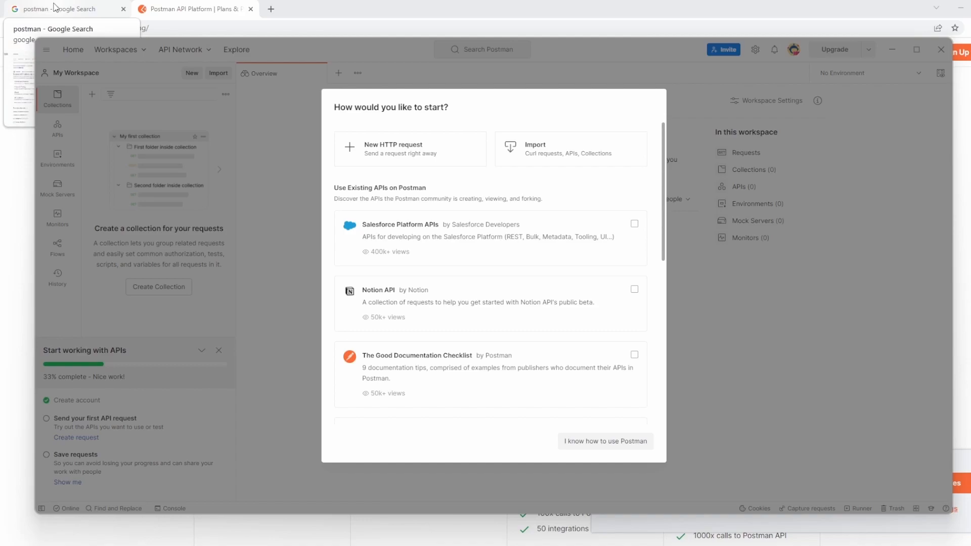
click(61, 9)
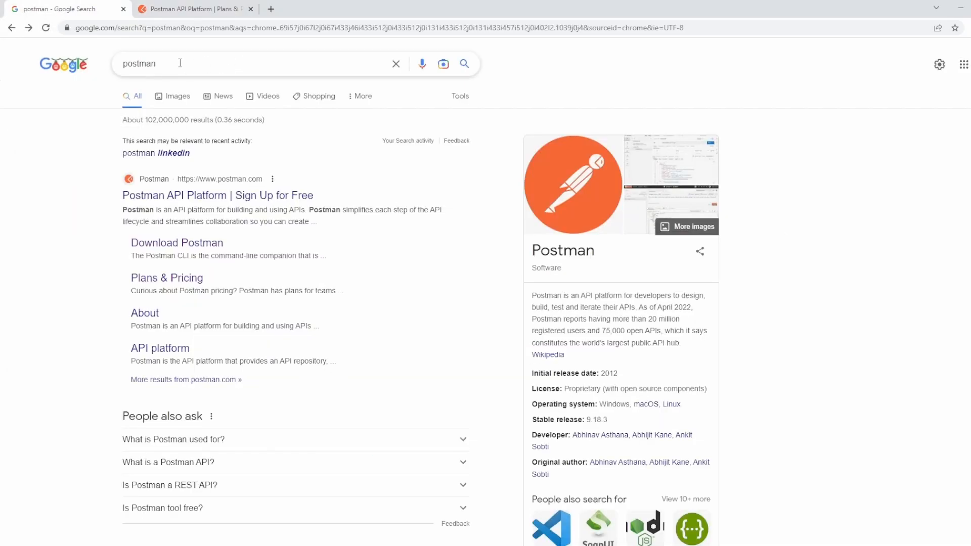
From the Download Postman page, start downloading the Windows 64-bit installer.
click(176, 242)
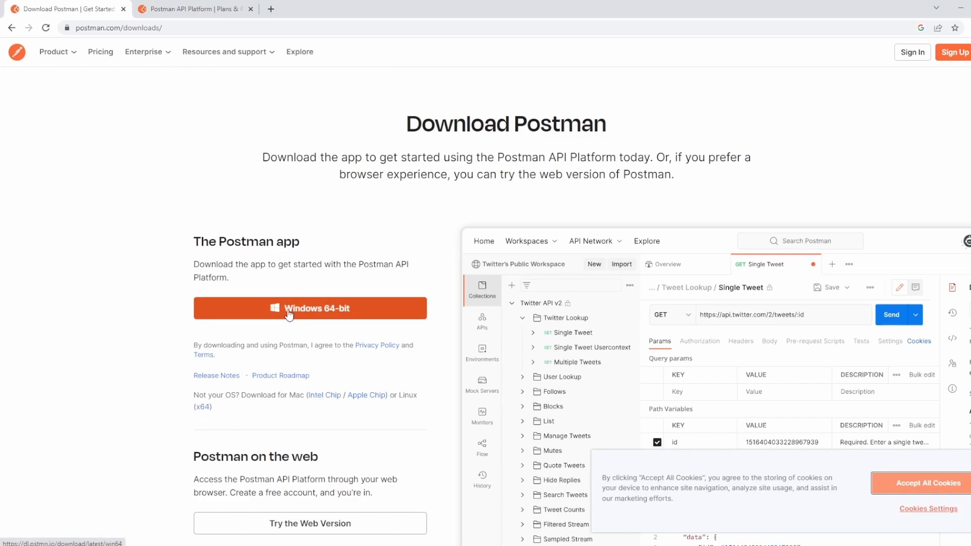
scroll(down, 3)
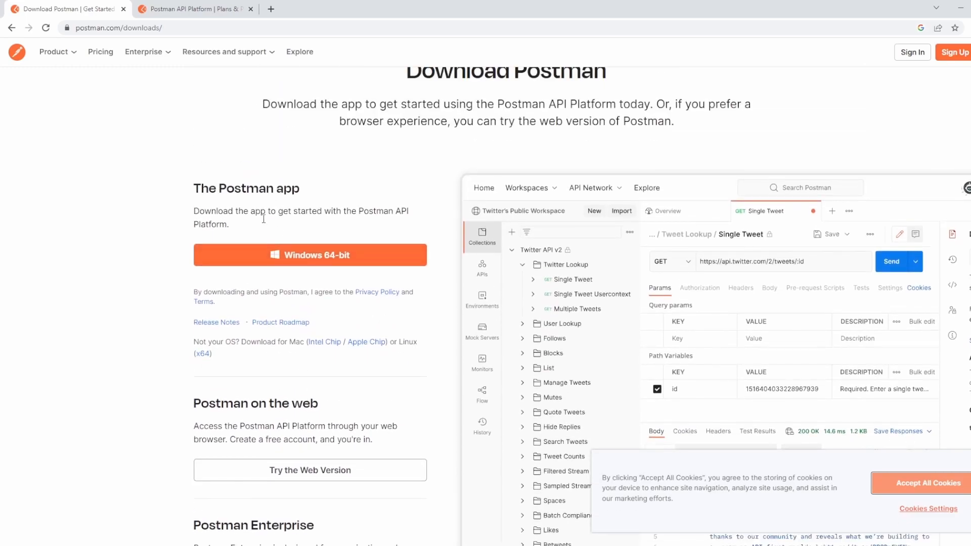
mouse_move(310, 255)
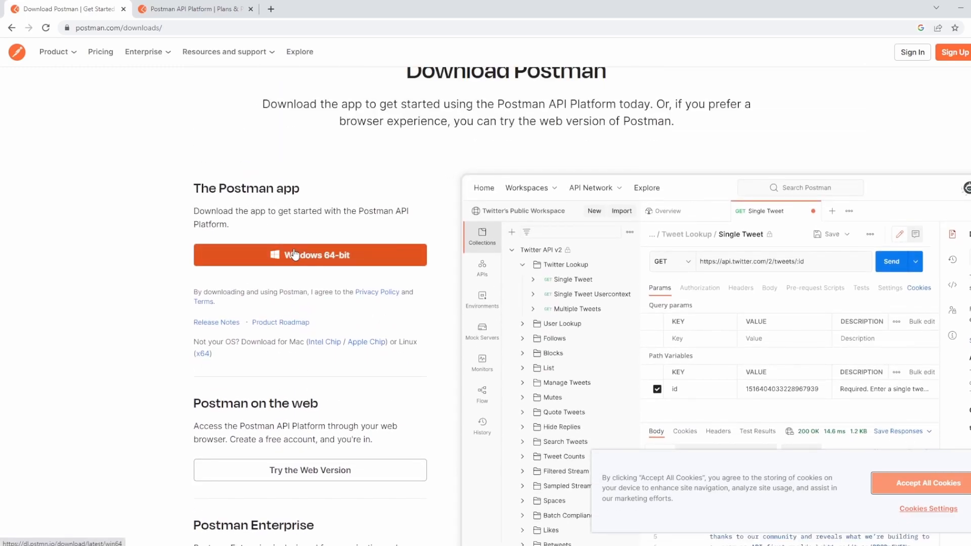
mouse_move(295, 263)
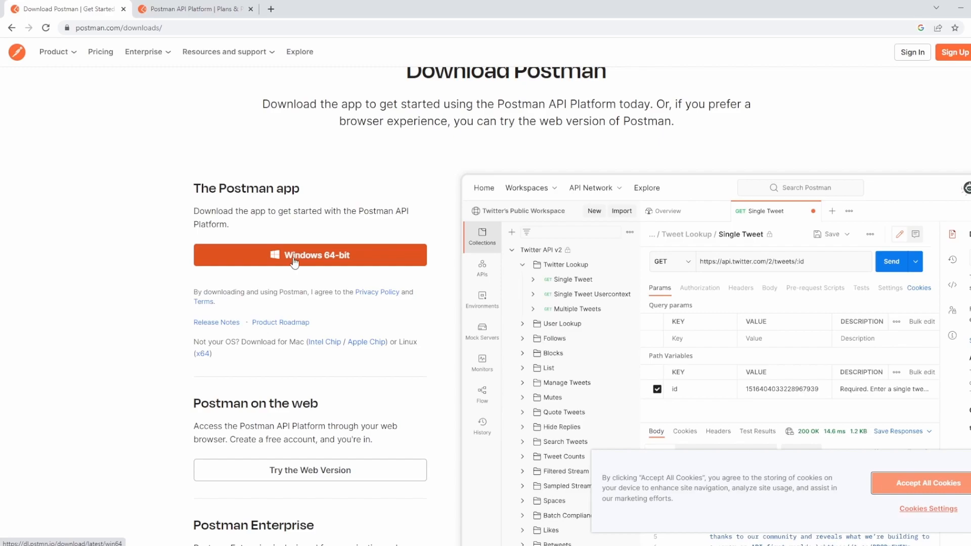
click(309, 255)
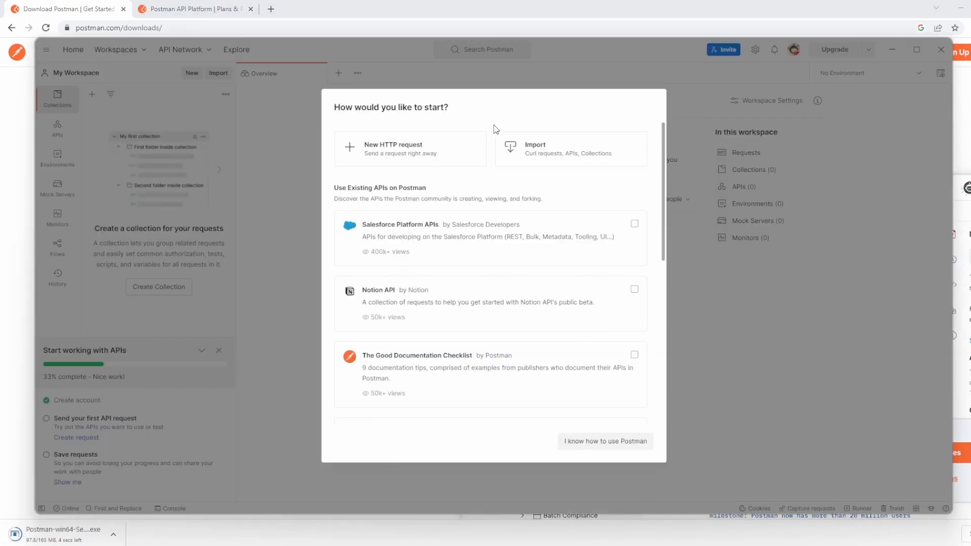
mouse_move(496, 12)
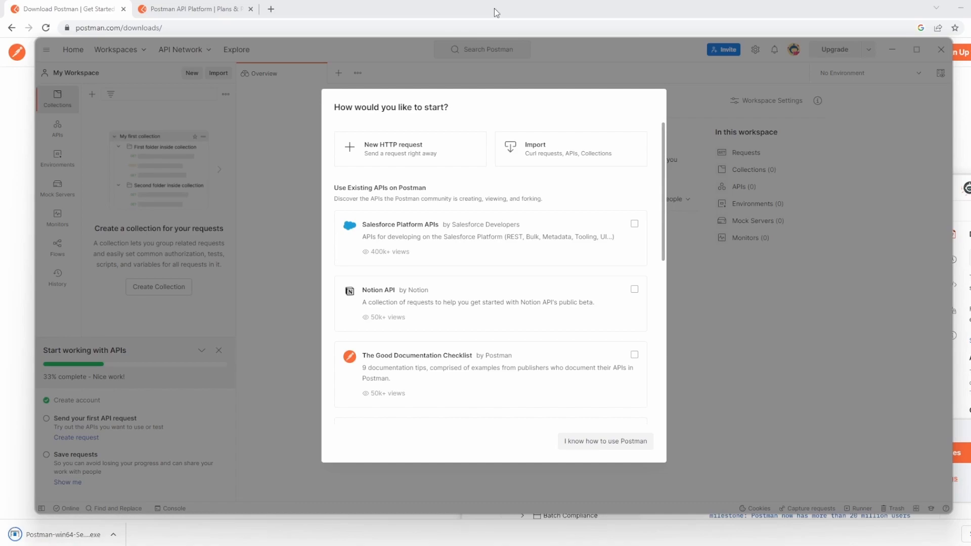
mouse_move(323, 87)
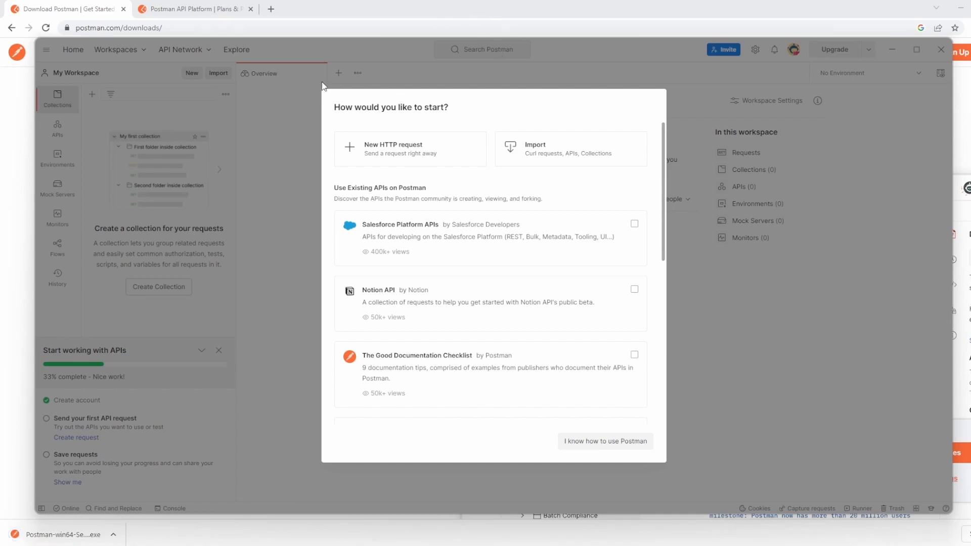
mouse_move(650, 221)
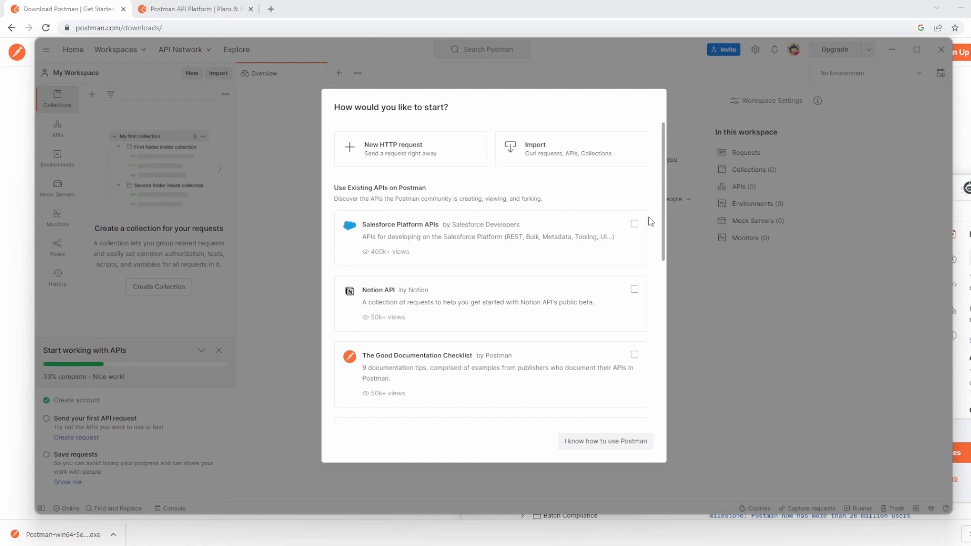
mouse_move(418, 146)
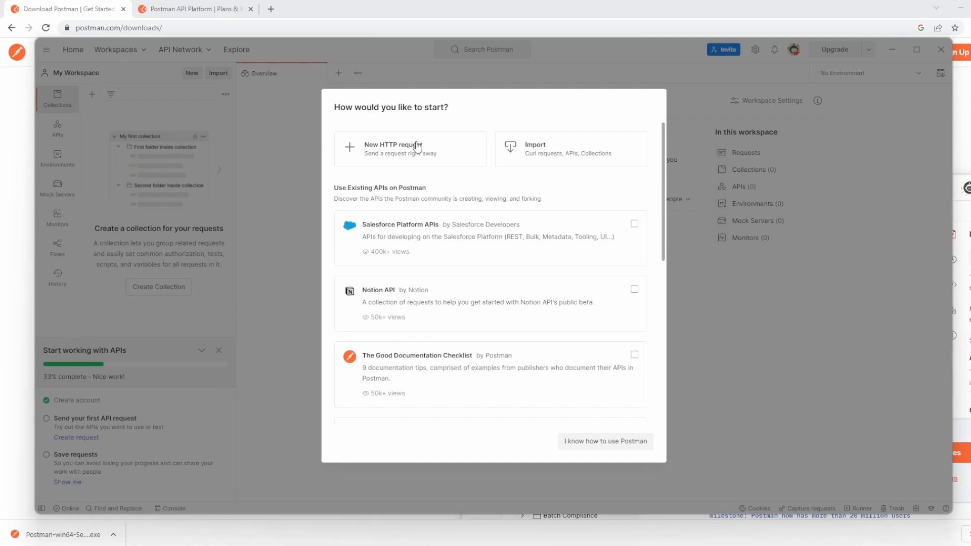
double_click(411, 145)
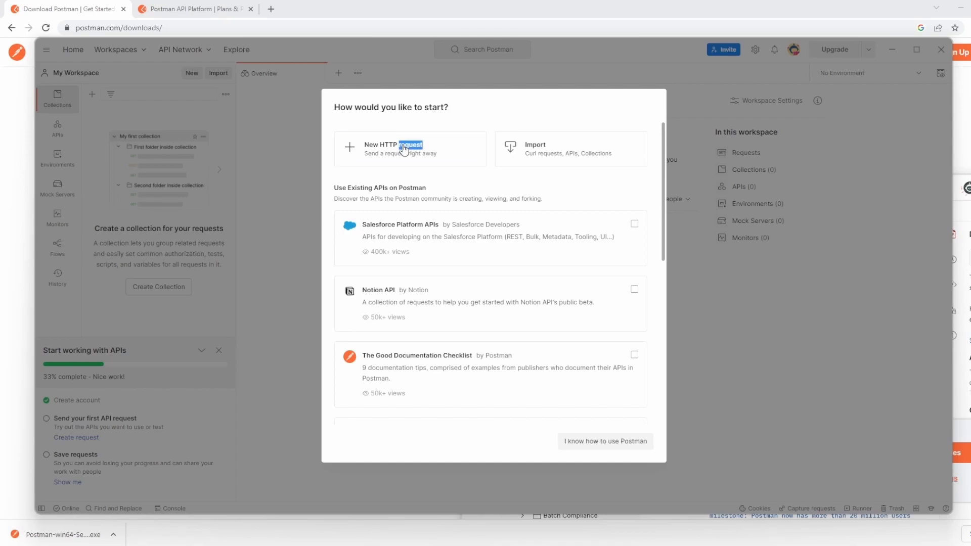
mouse_move(604, 441)
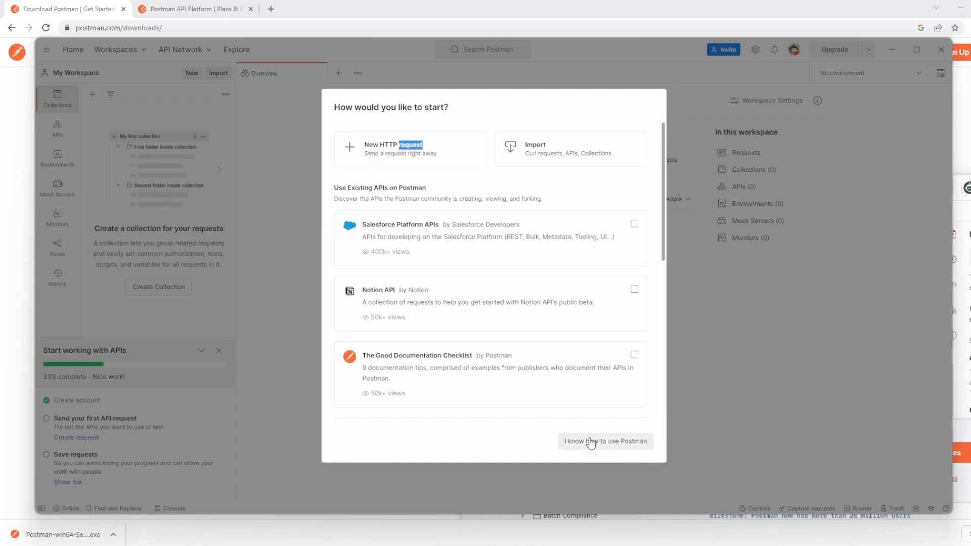
Dismiss the getting-started dialog via 'I know how to use Postman' and maximize the window.
click(605, 441)
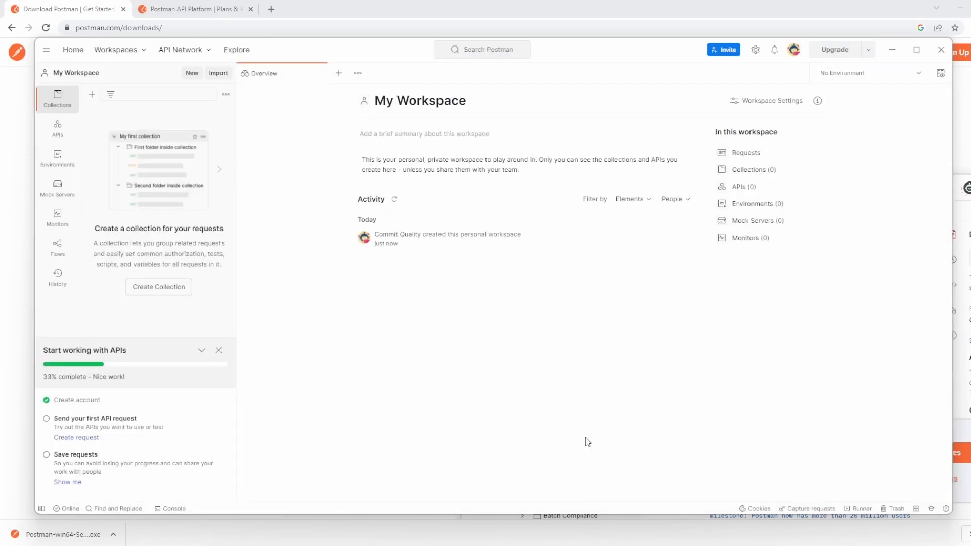
mouse_move(404, 343)
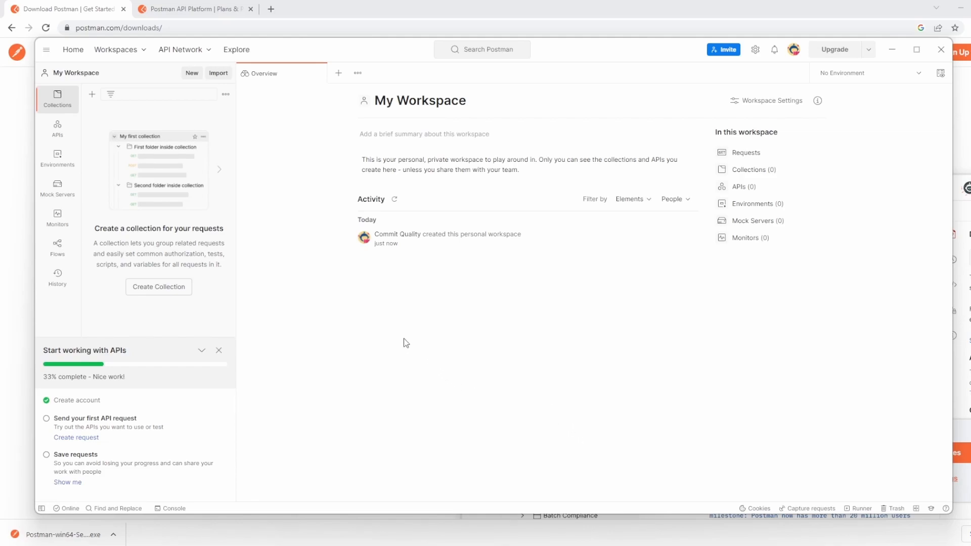
mouse_move(352, 327)
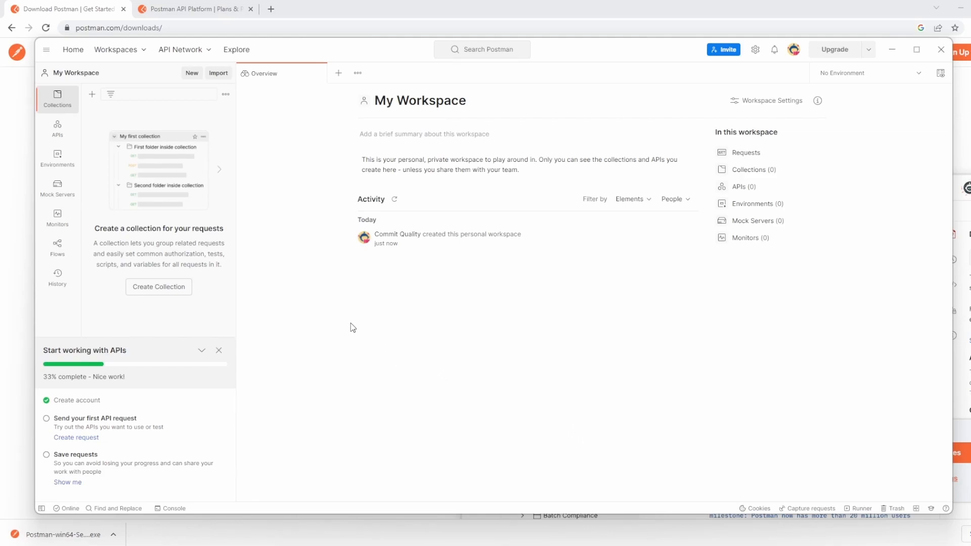
click(916, 50)
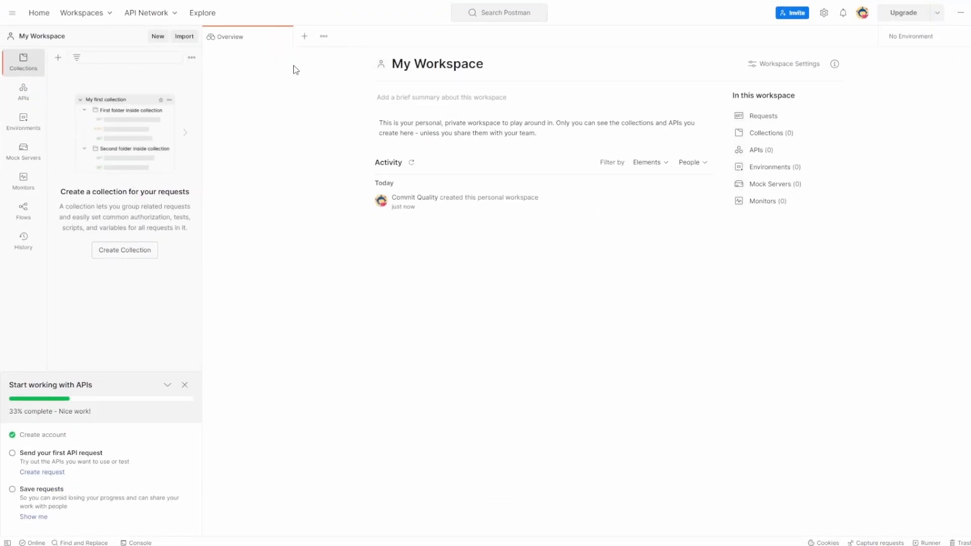
mouse_move(412, 236)
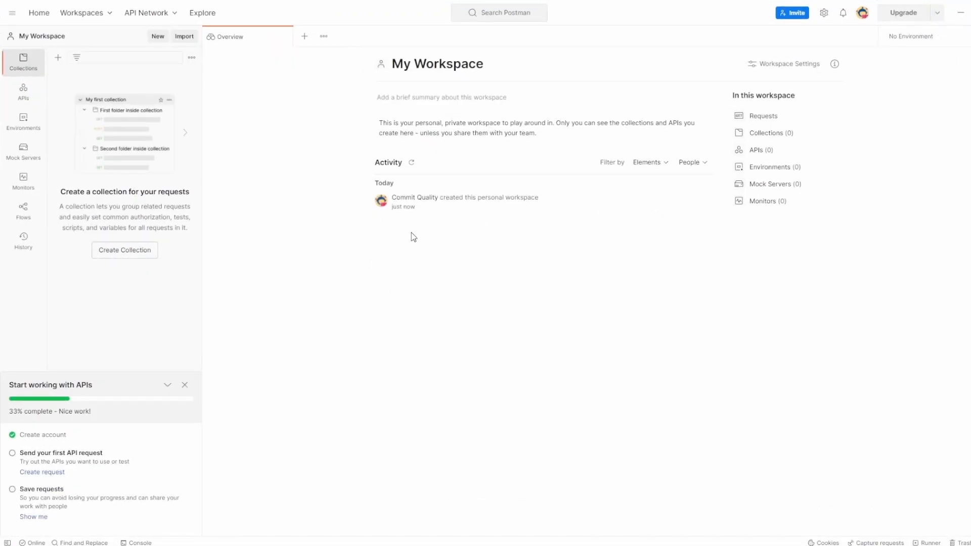
mouse_move(219, 233)
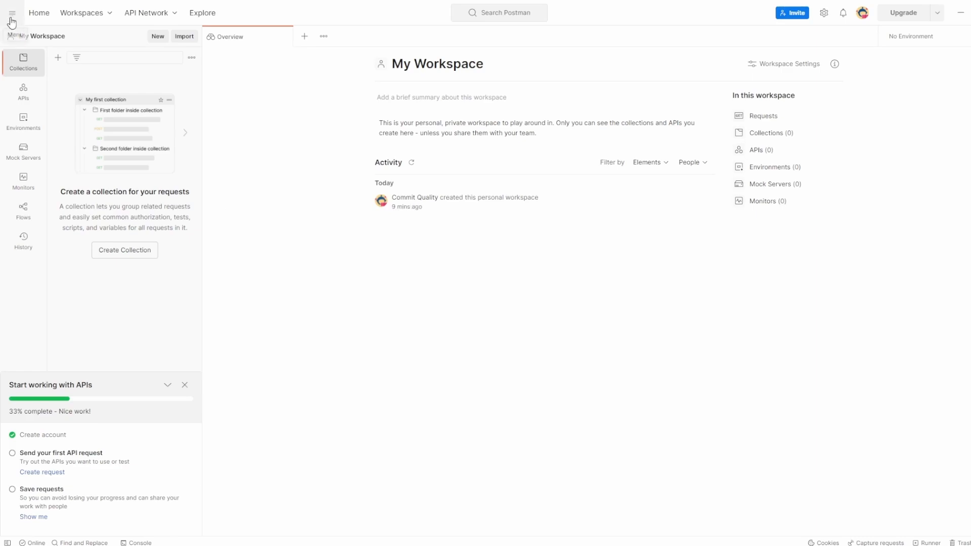
Run Help > Check for Updates, confirm v10.6.7 is latest, and close the notice.
click(11, 12)
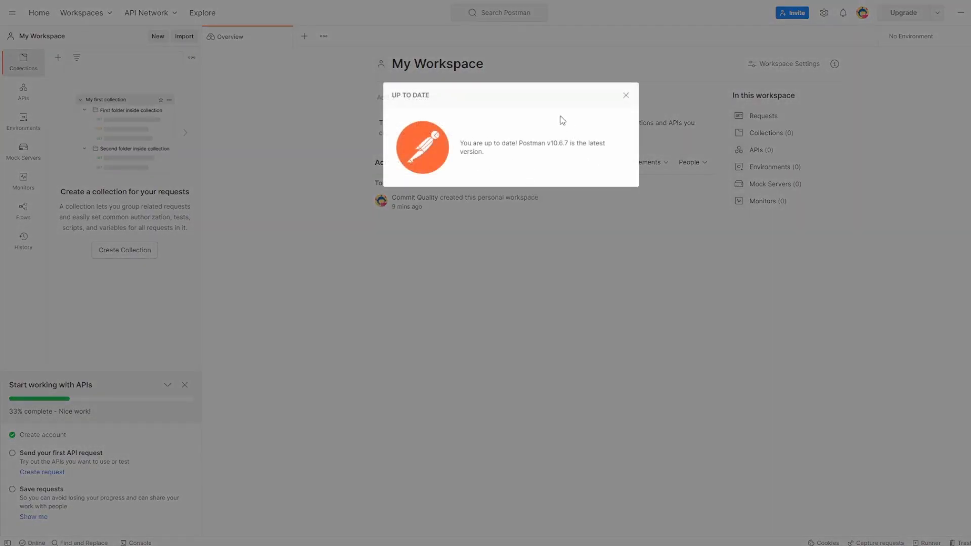
mouse_move(459, 144)
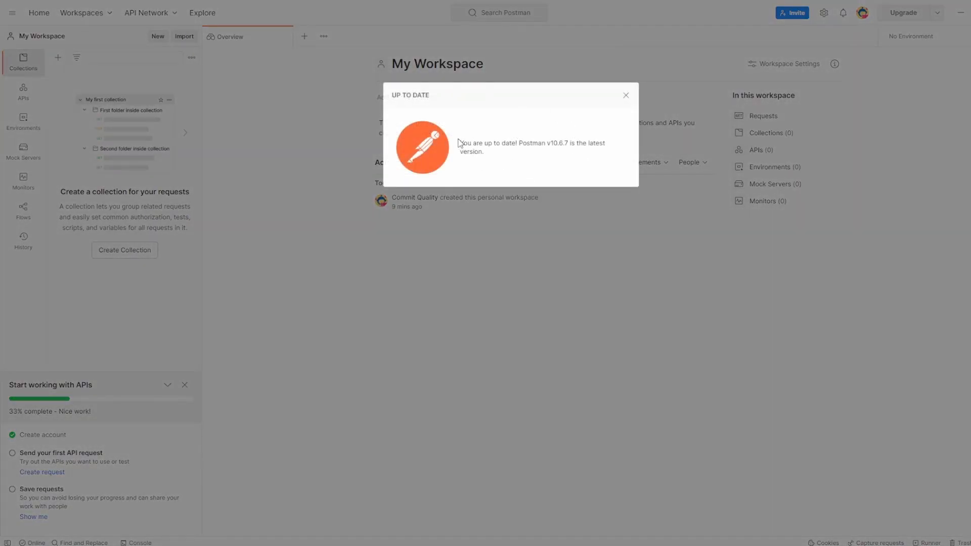
double_click(531, 146)
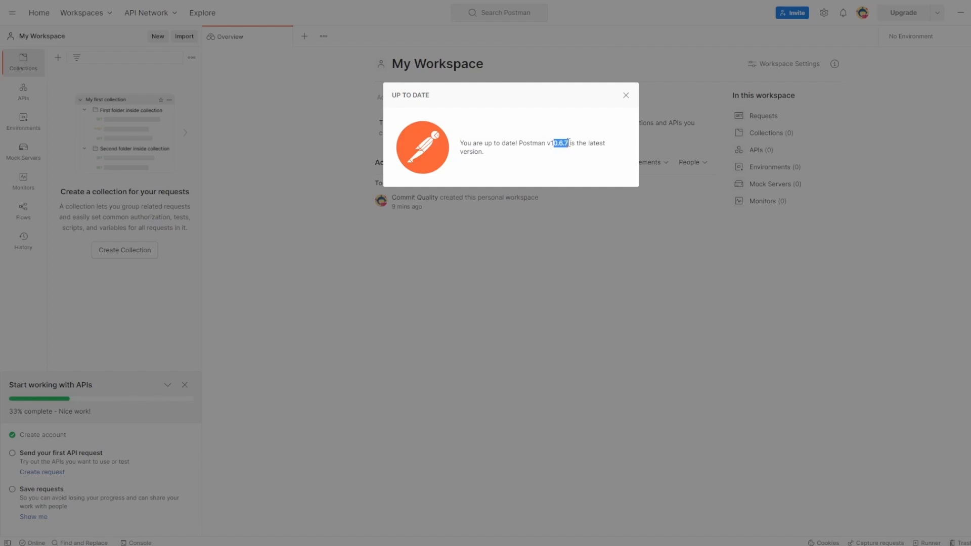
mouse_move(525, 162)
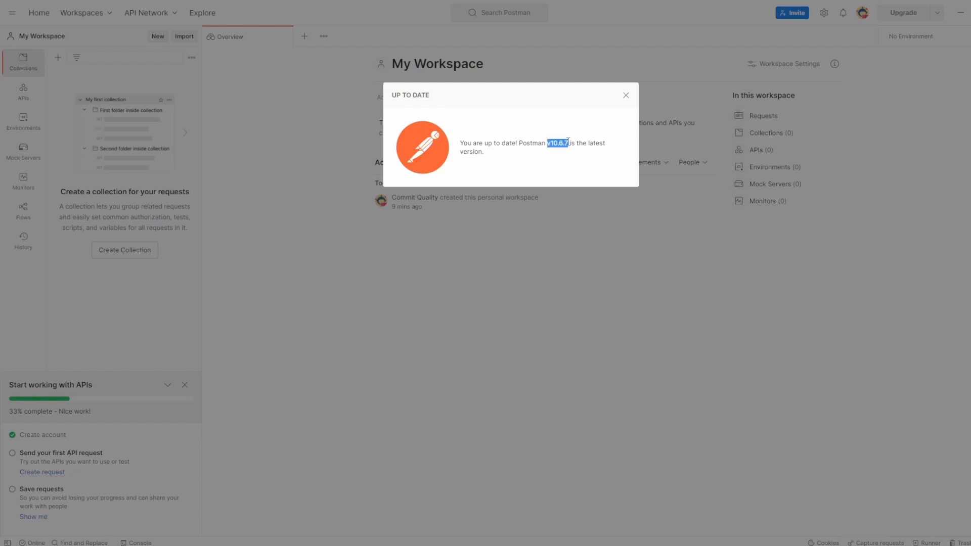
click(624, 95)
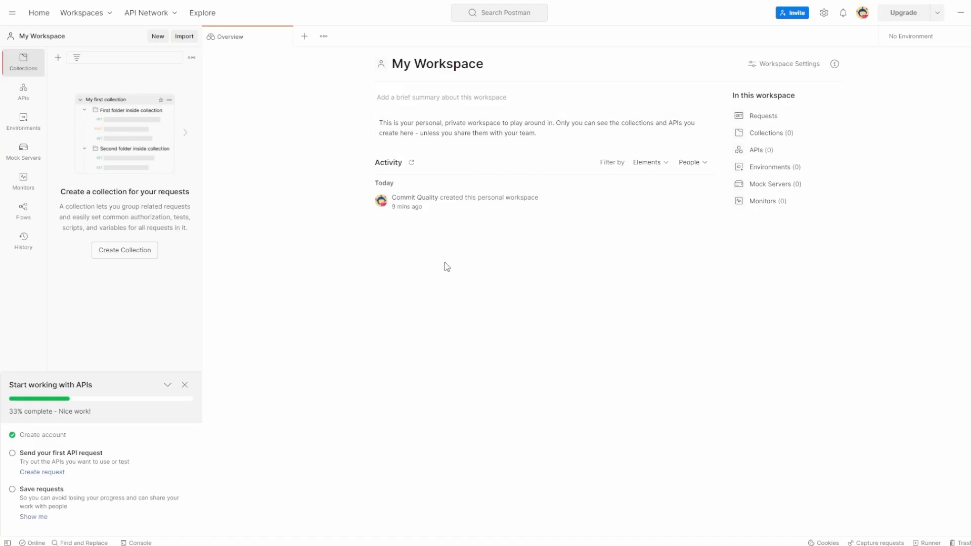